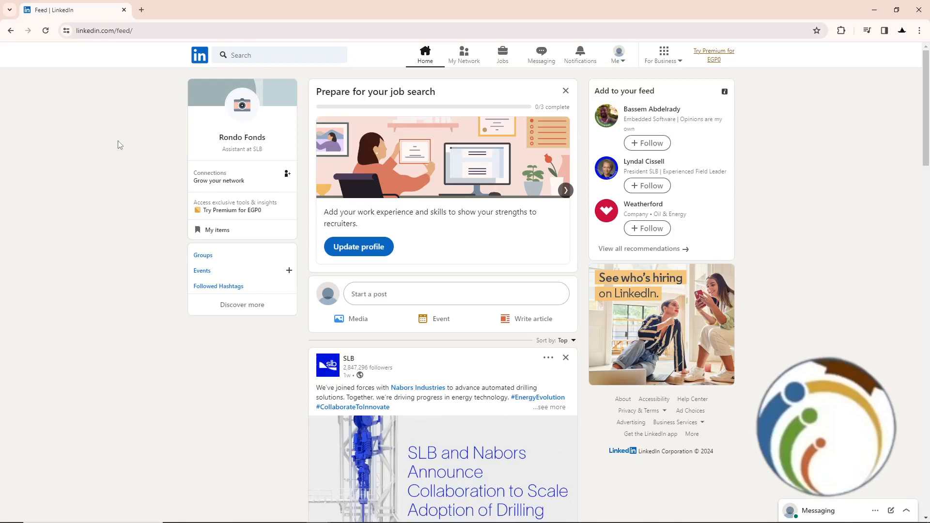
pyautogui.moveTo(631, 64)
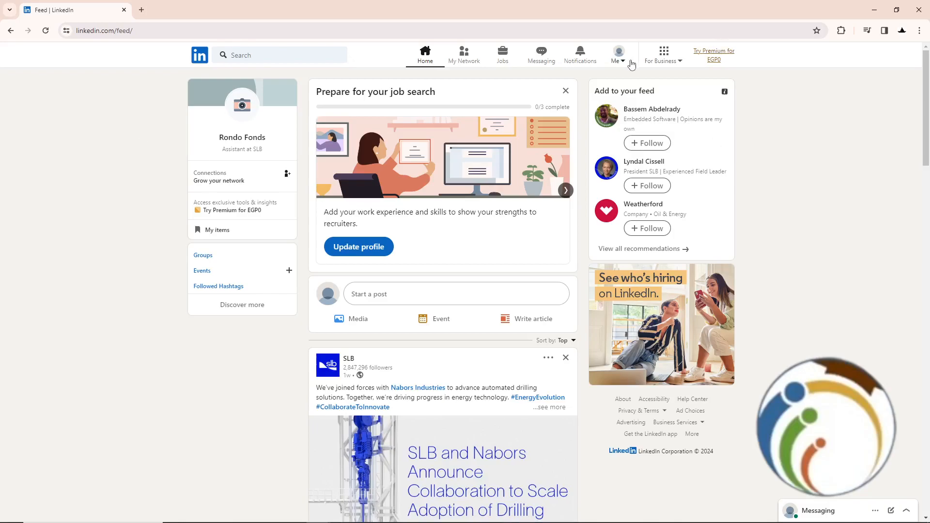
# Open the account menu from the Me dropdown on the home feed.
pyautogui.click(617, 55)
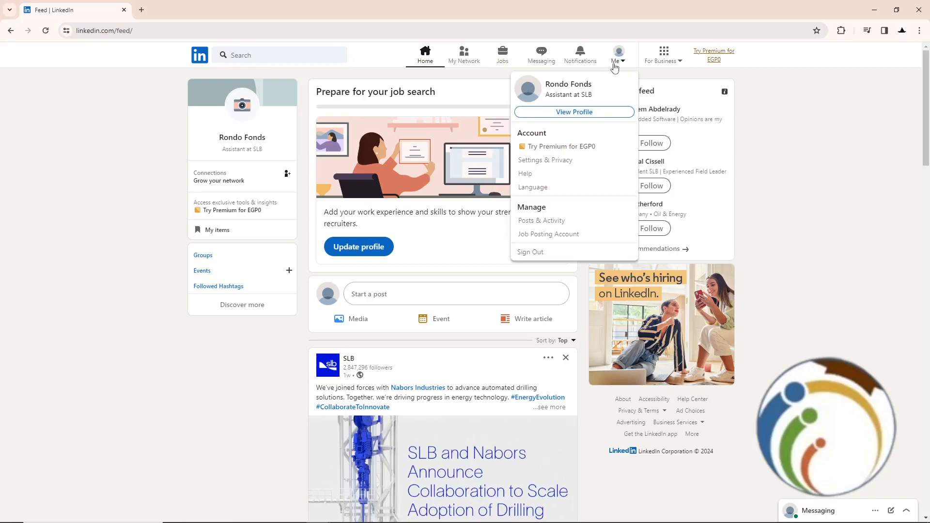
pyautogui.moveTo(574, 111)
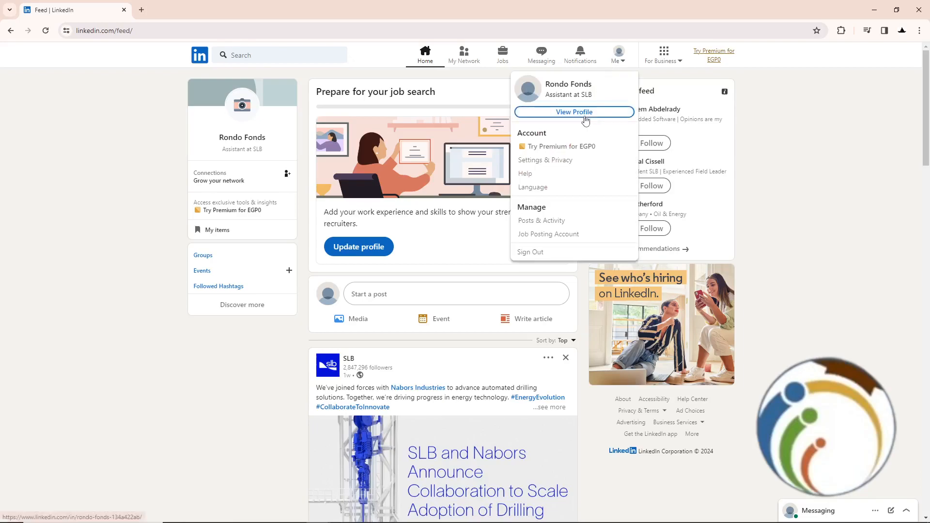
# Go to your own profile and show all 5 resources, where Creator mode reads Off.
pyautogui.click(573, 113)
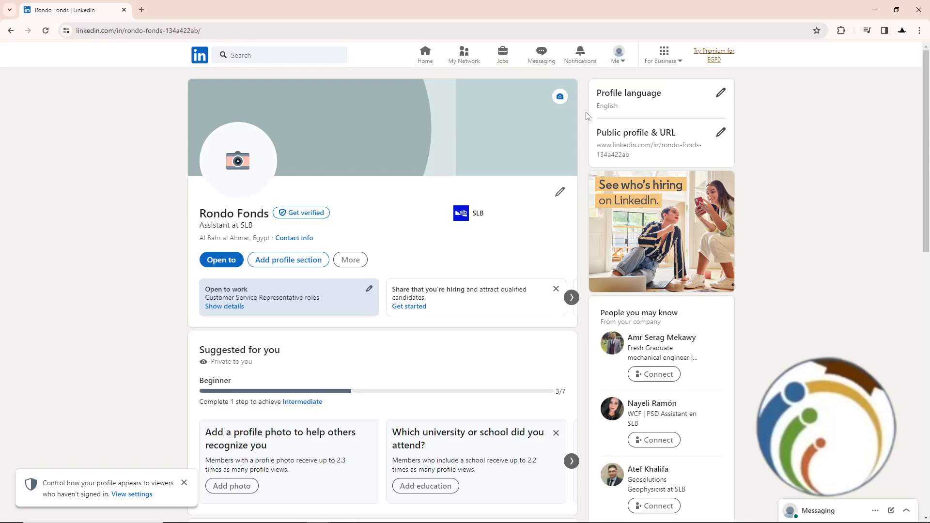
pyautogui.scroll(-3)
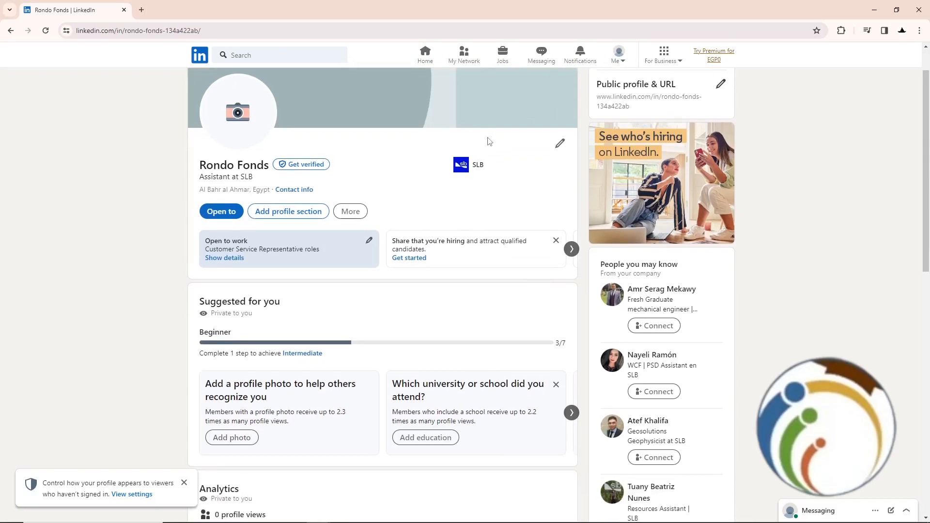
pyautogui.scroll(-3)
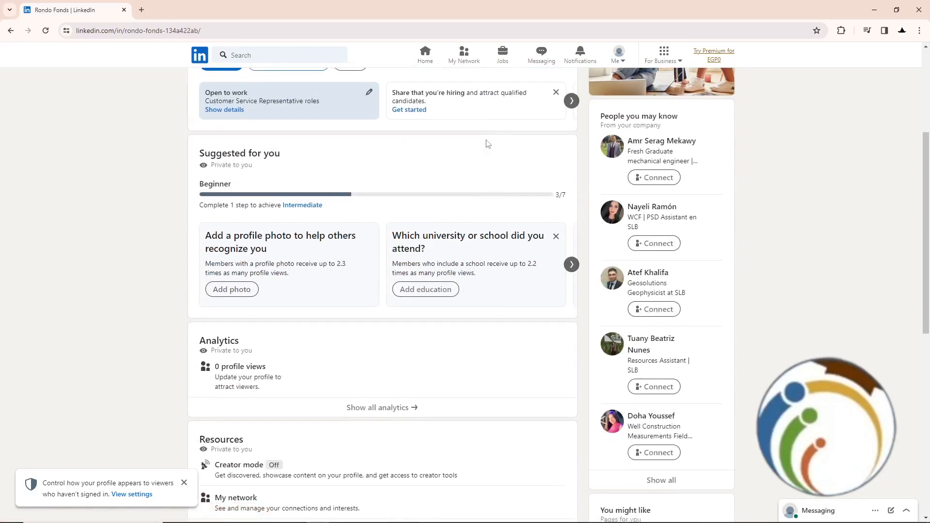
pyautogui.scroll(-3)
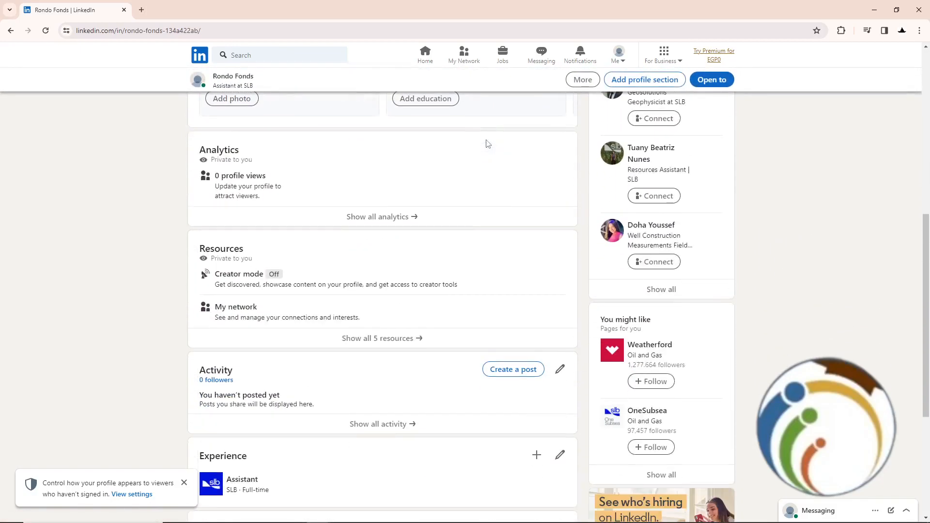
pyautogui.moveTo(264, 301)
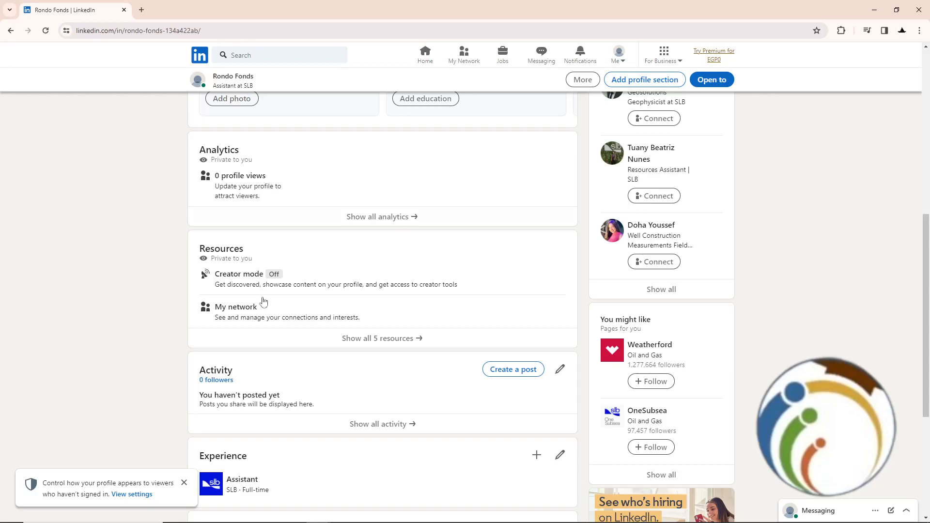
pyautogui.moveTo(239, 273)
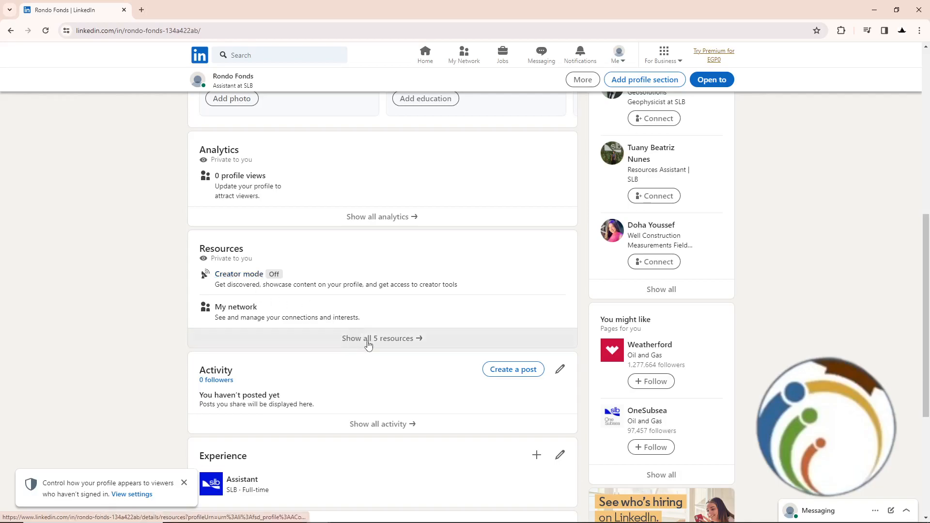
pyautogui.moveTo(359, 348)
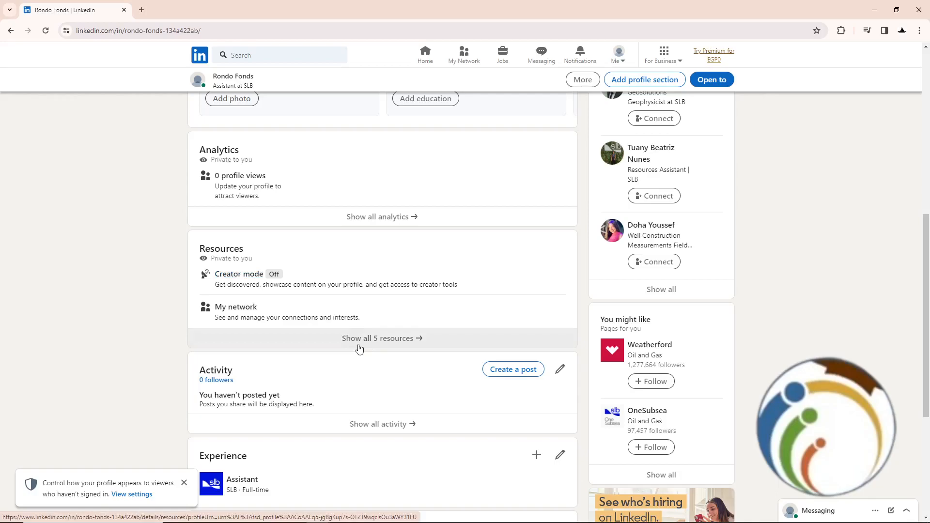
pyautogui.click(382, 338)
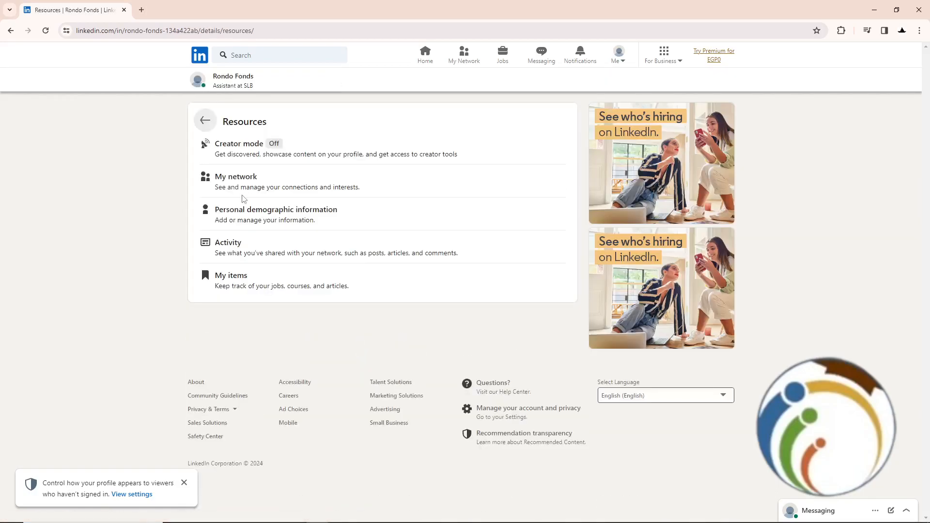
pyautogui.moveTo(239, 143)
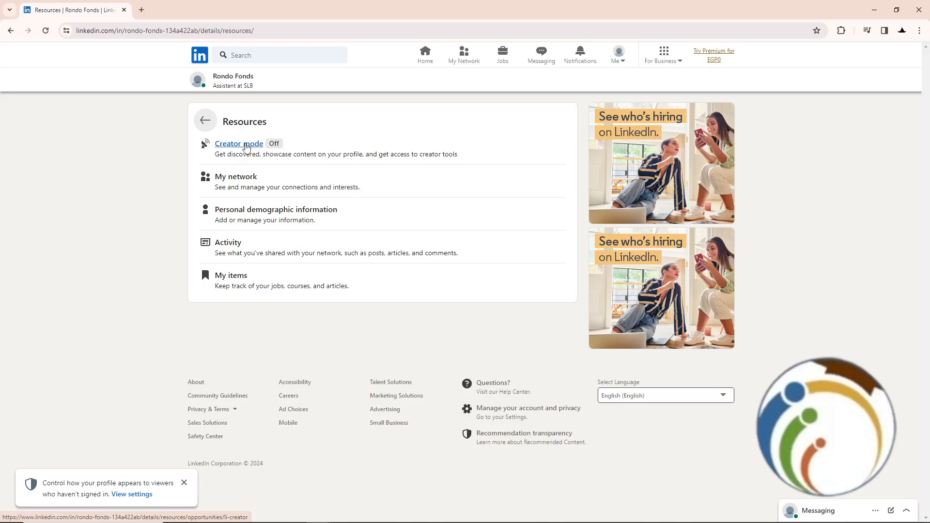
# Start the Creator mode onboarding from the Resources list.
pyautogui.click(238, 143)
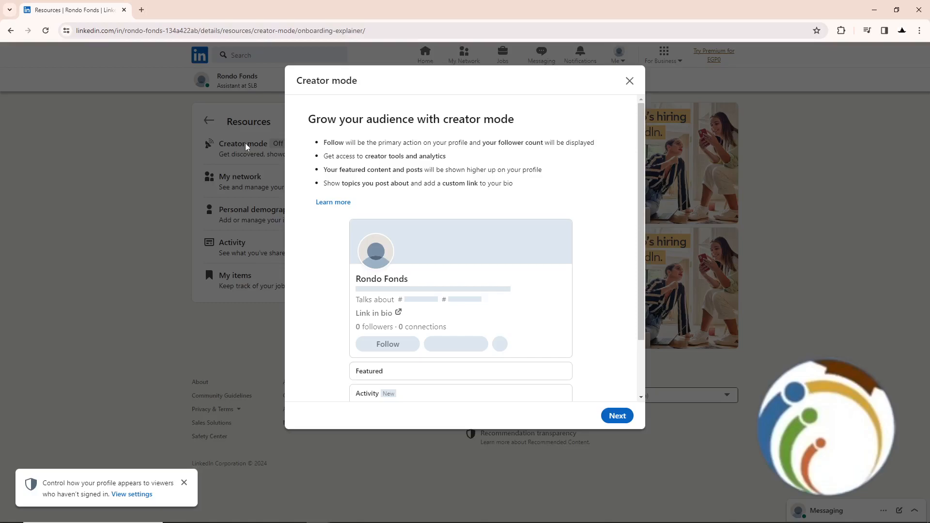
pyautogui.moveTo(446, 213)
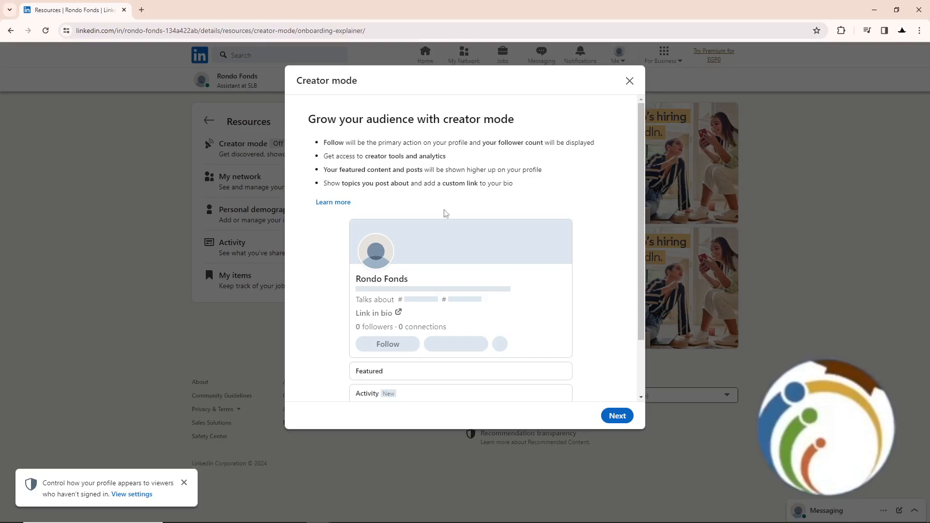
pyautogui.moveTo(552, 331)
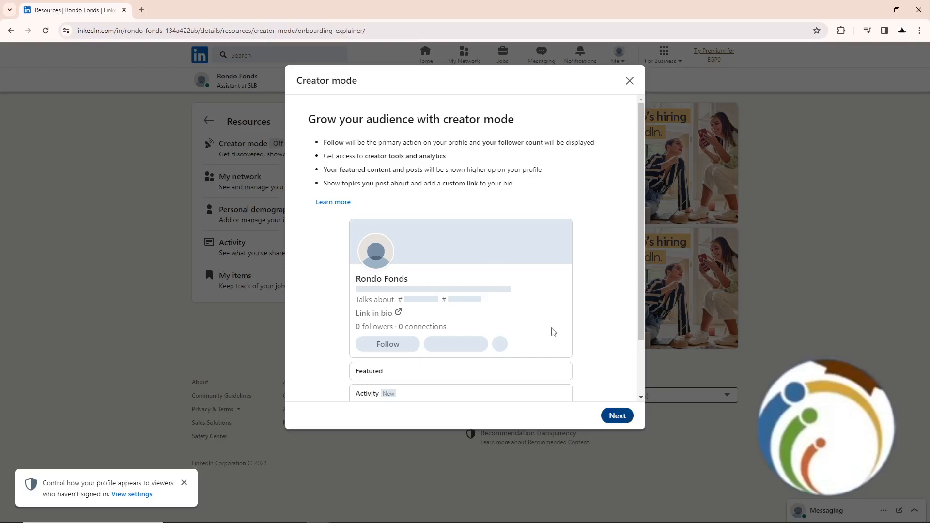
# Continue to the optional topics and creator tools step of the setup.
pyautogui.click(616, 415)
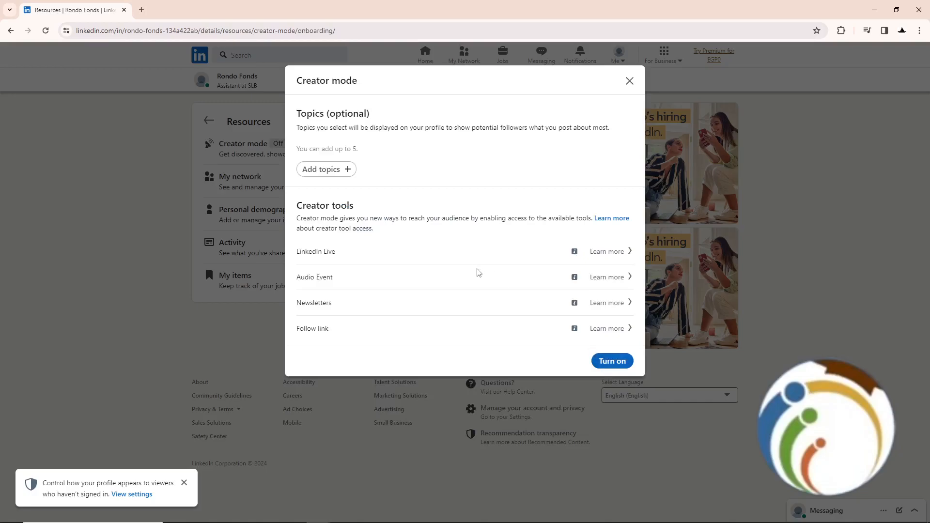
pyautogui.moveTo(474, 232)
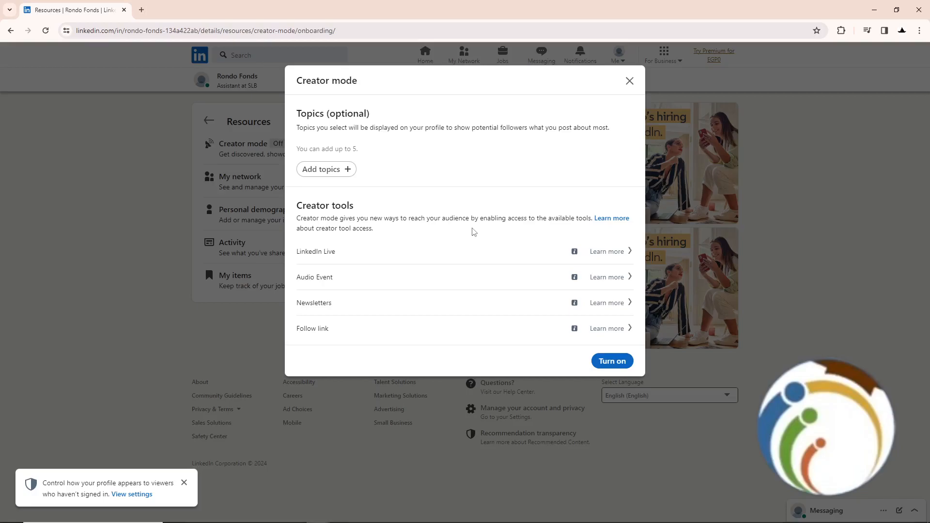
pyautogui.moveTo(325, 169)
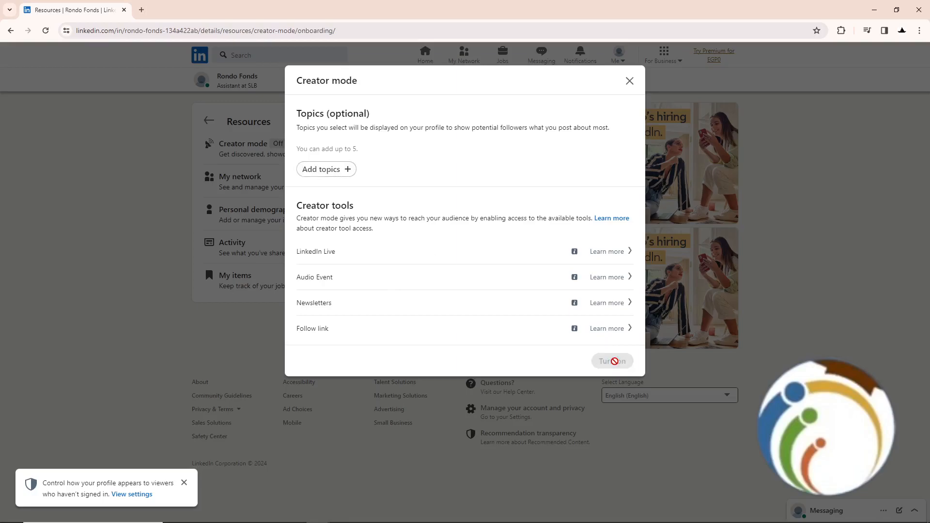
# Turn Creator mode on for the profile.
pyautogui.click(612, 360)
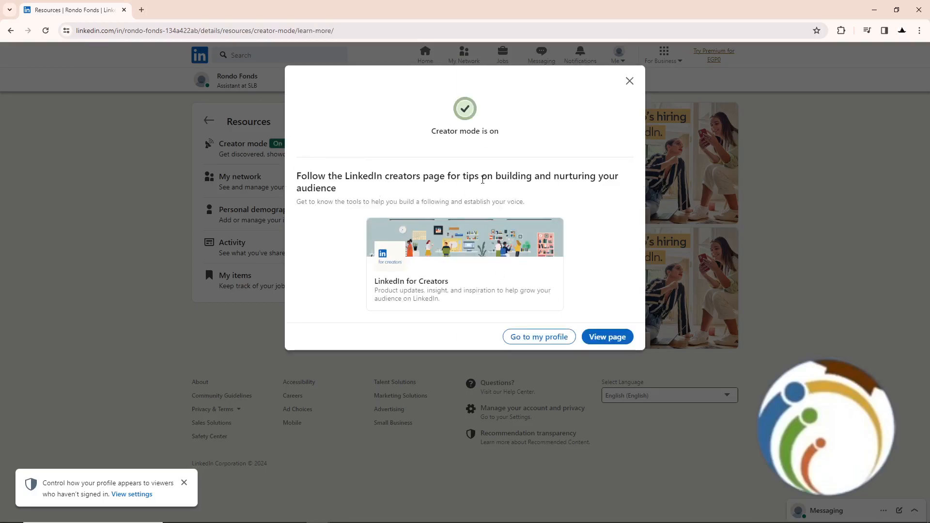
pyautogui.moveTo(557, 191)
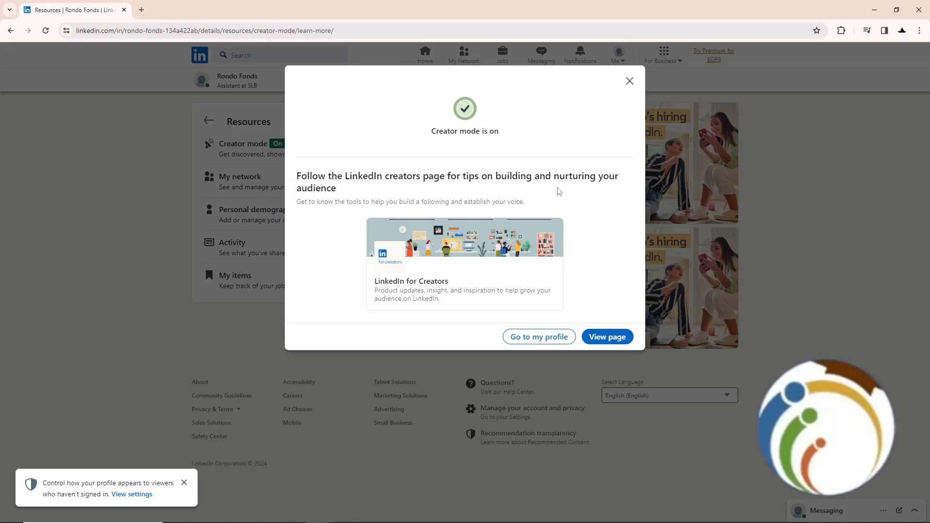
pyautogui.moveTo(425, 274)
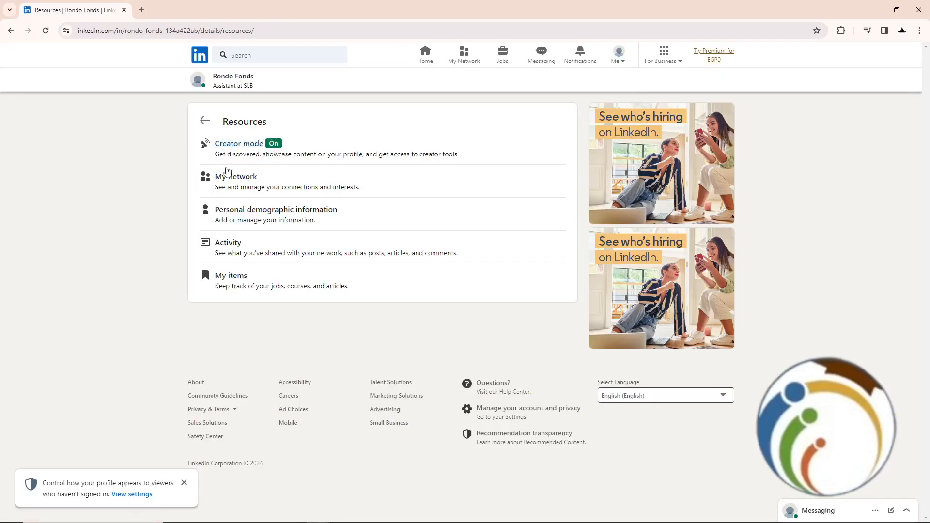
pyautogui.moveTo(316, 123)
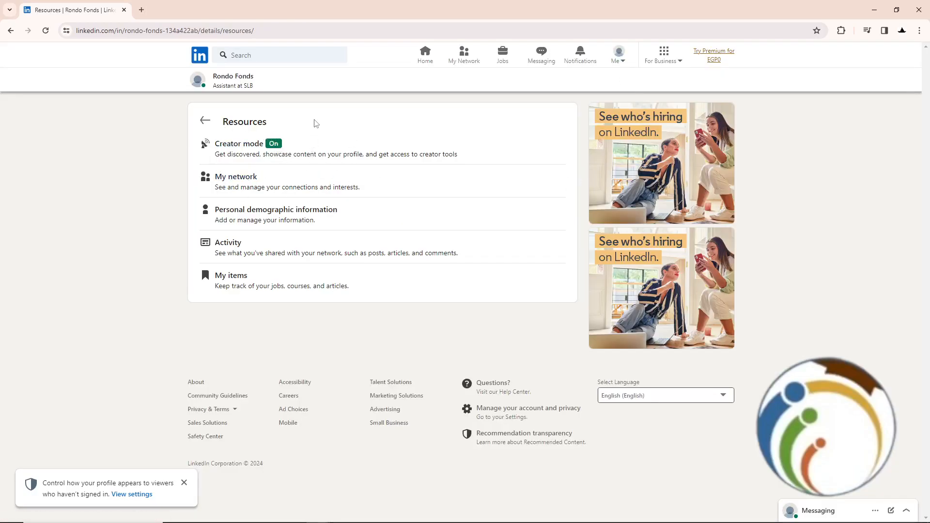